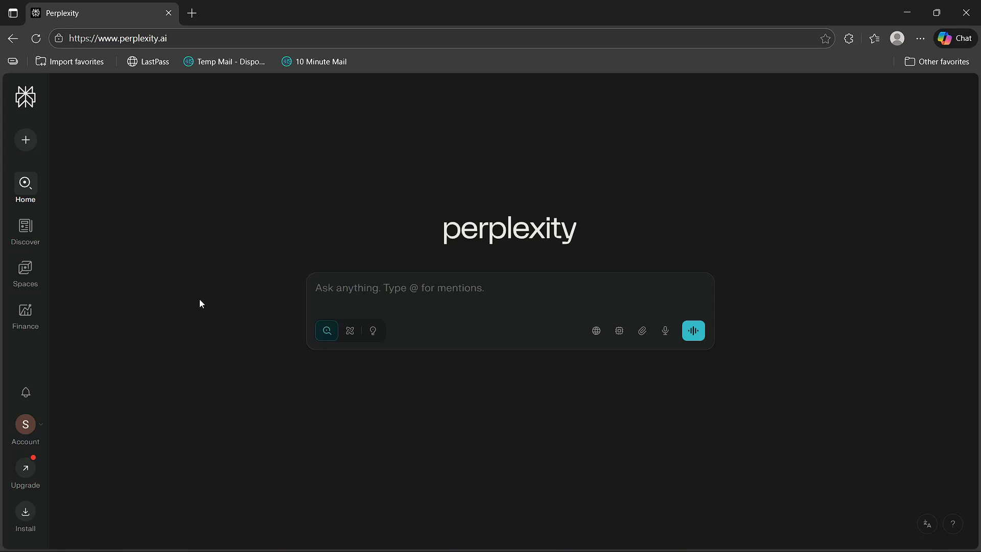
mouse_move(256, 320)
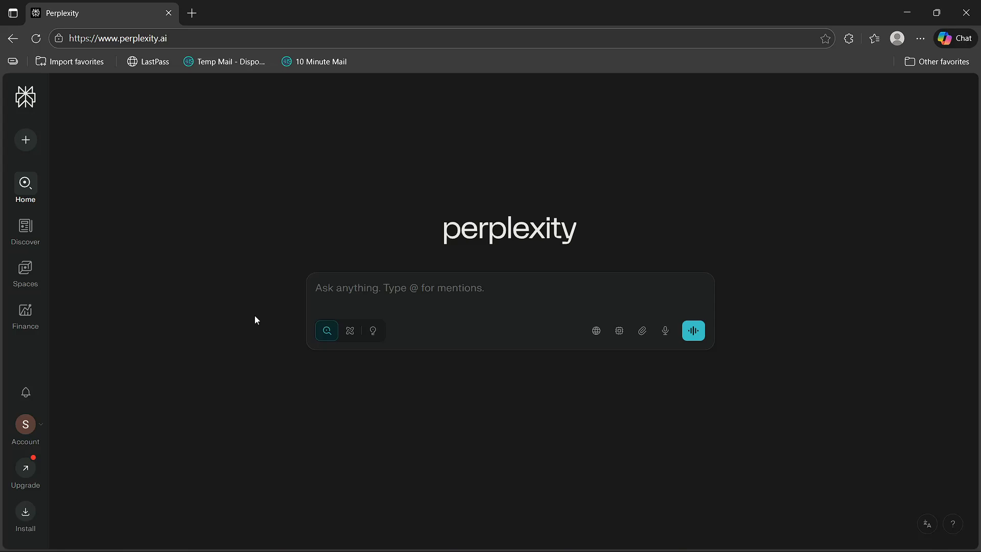
mouse_move(449, 211)
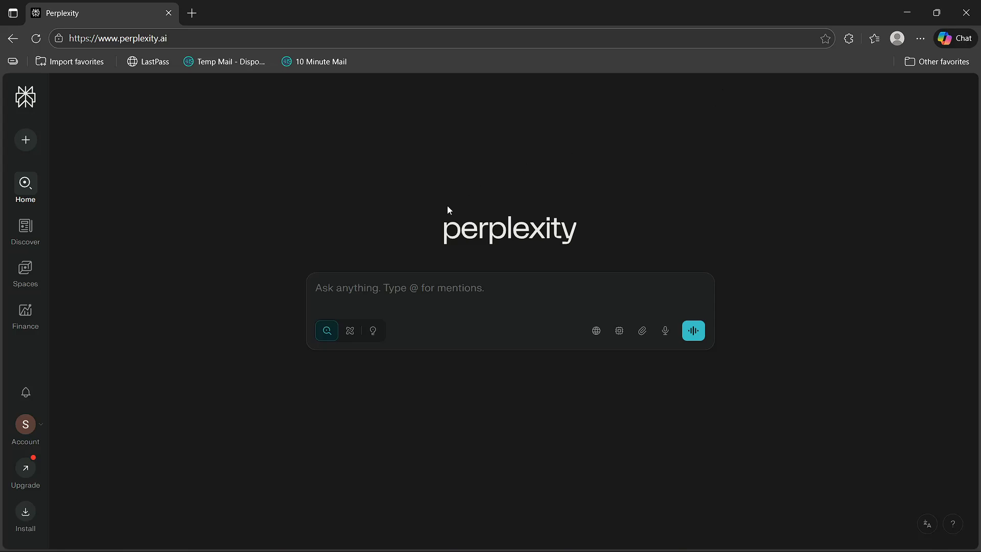
mouse_move(97, 413)
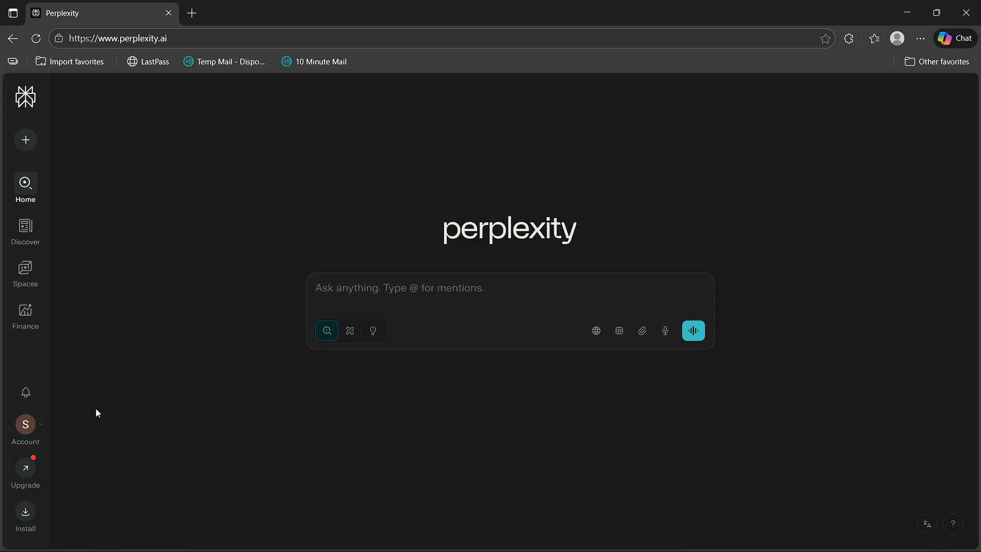
mouse_move(38, 432)
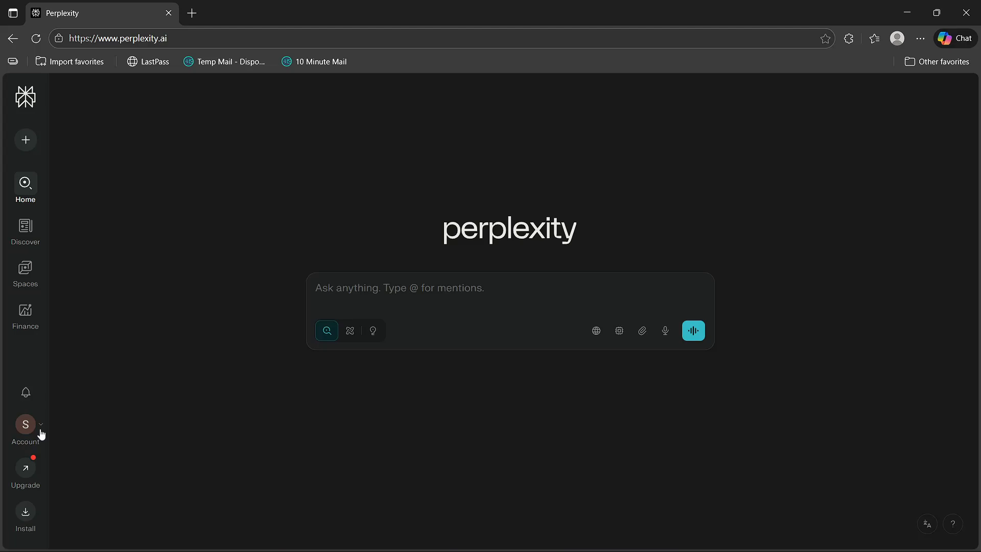
Step: Visit the account settings page, return Home, and reopen the account avatar menu
click(25, 423)
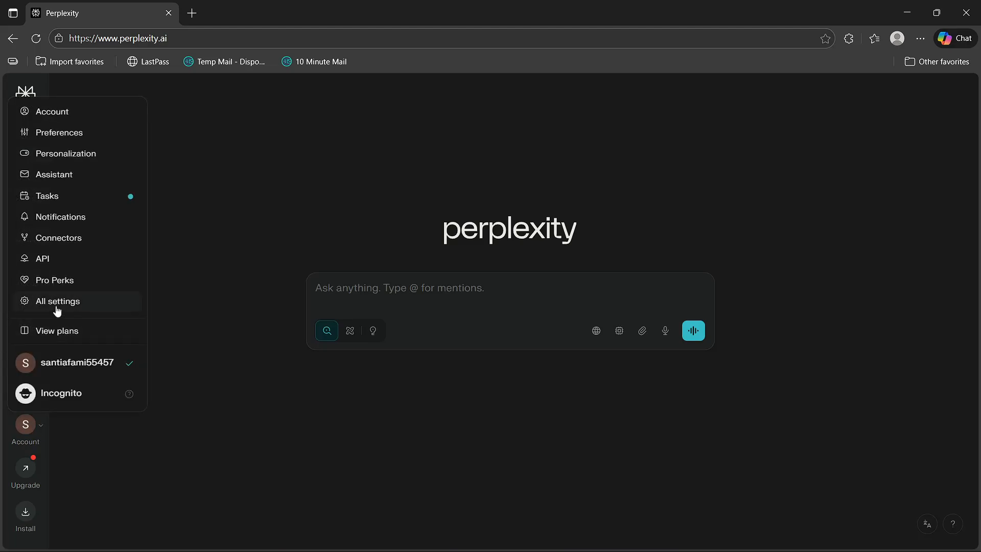
click(57, 301)
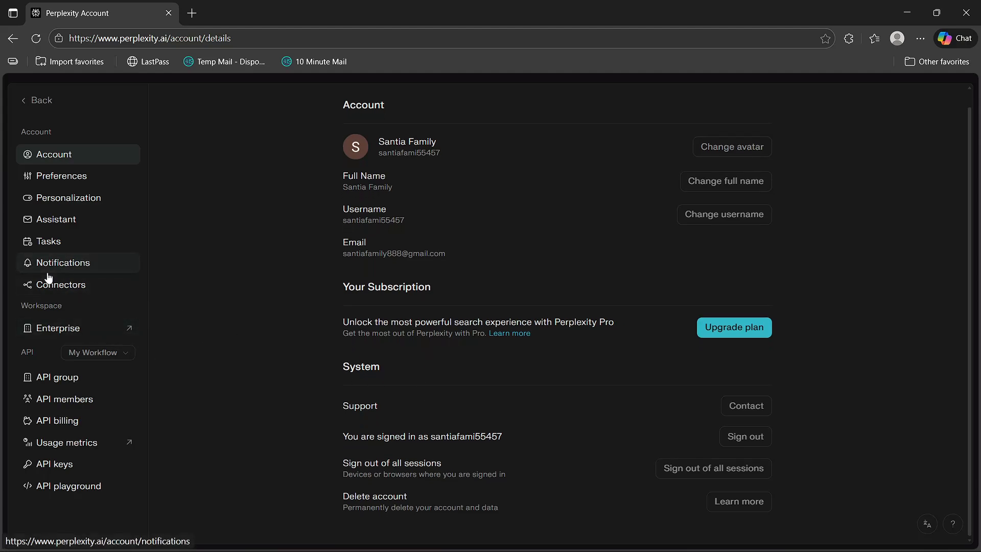
click(36, 100)
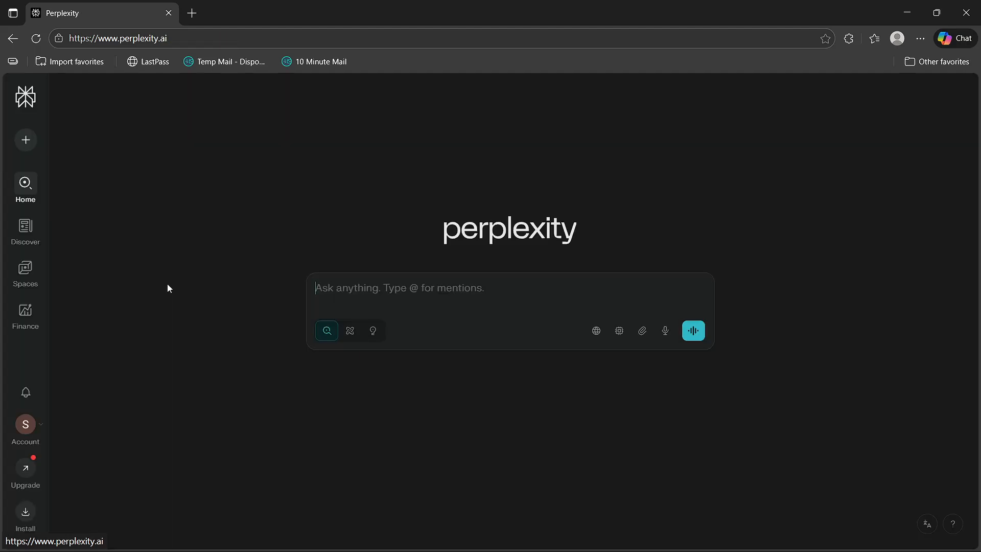
click(25, 429)
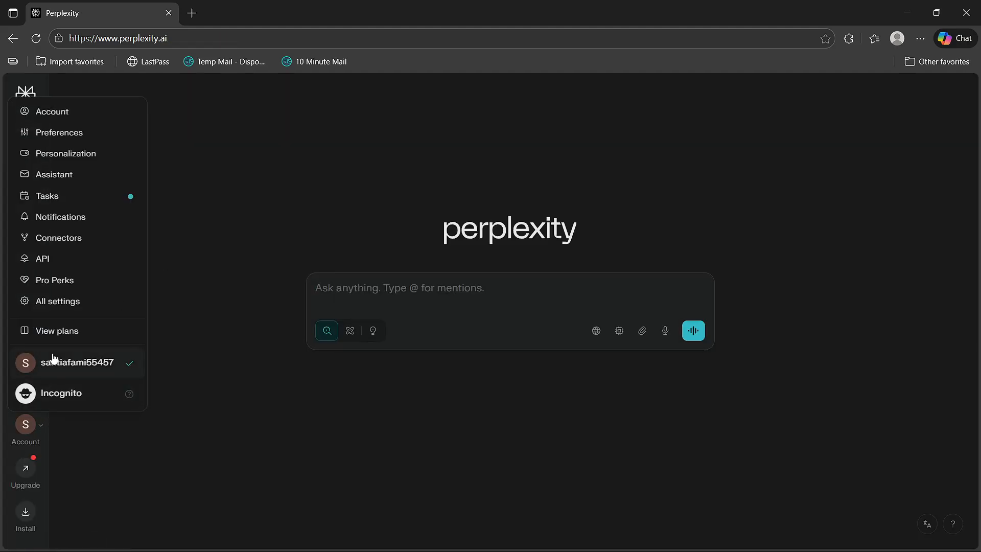
Step: Open View plans and browse Business, then Education to see Education Pro
click(56, 331)
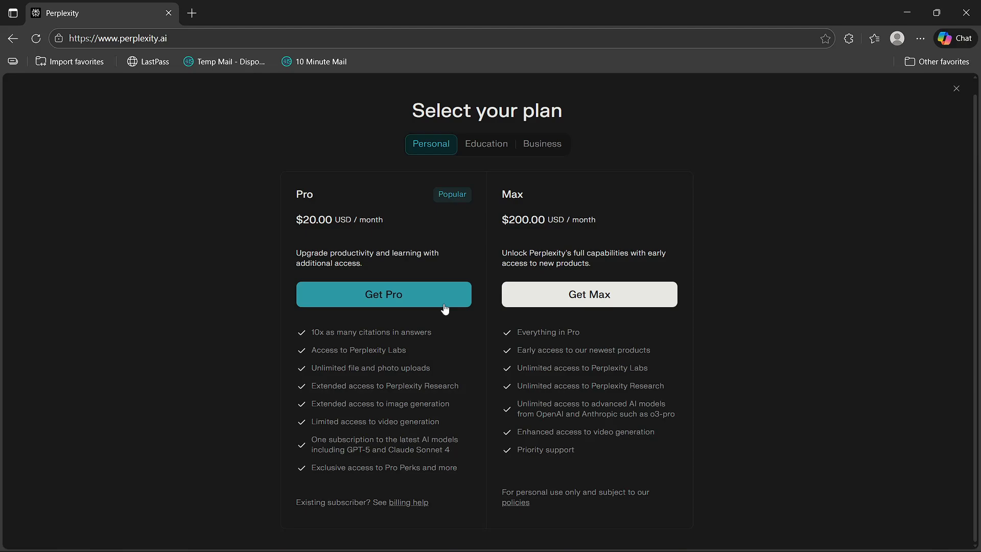
mouse_move(467, 149)
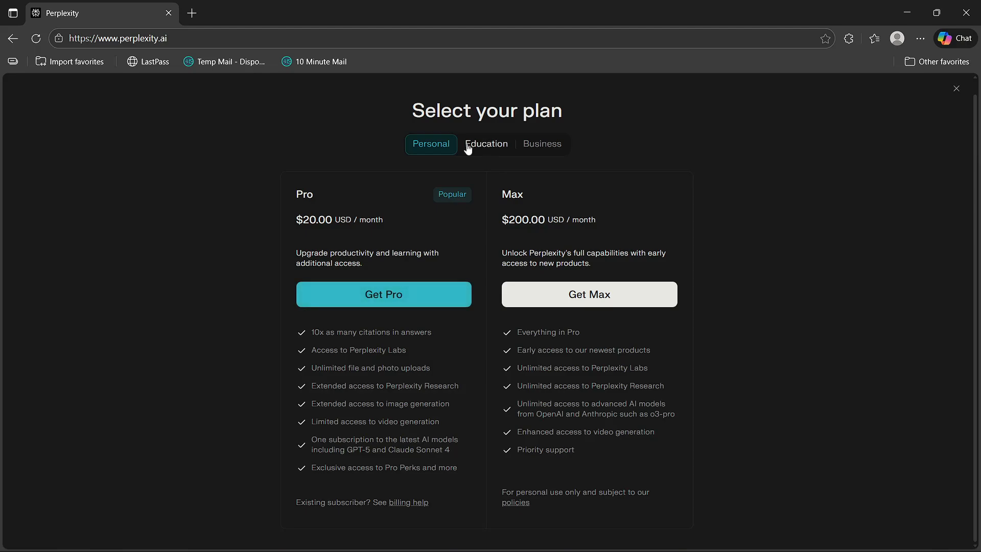
click(542, 144)
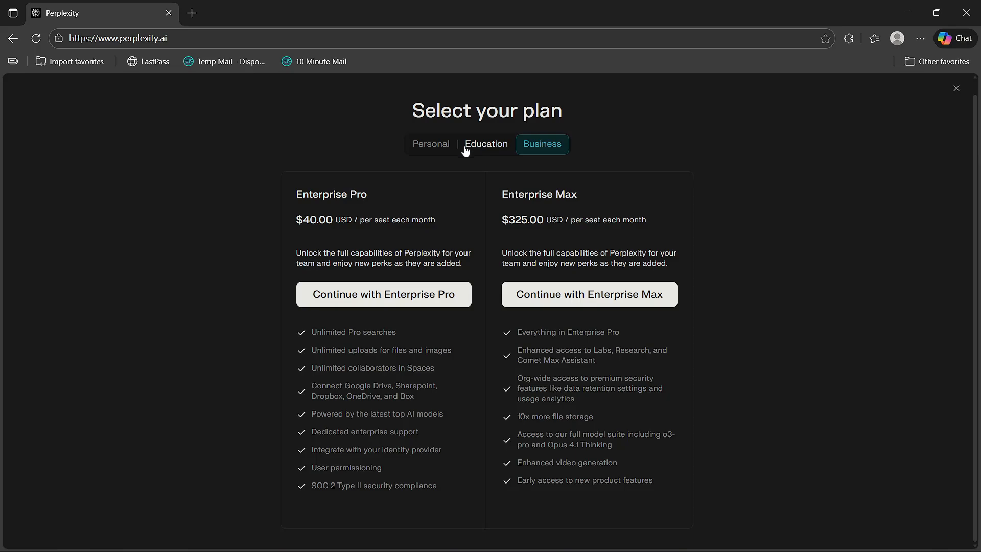
click(485, 144)
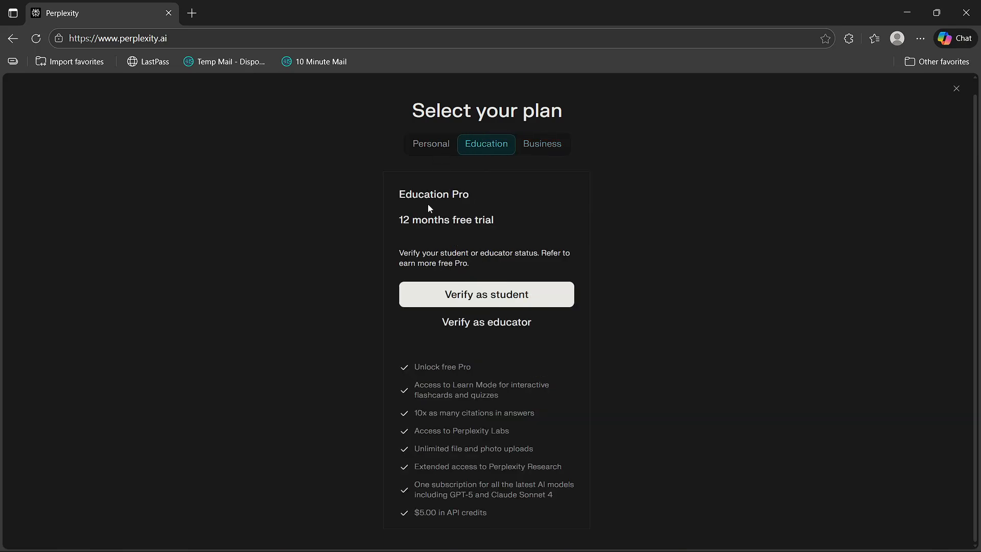
mouse_move(404, 224)
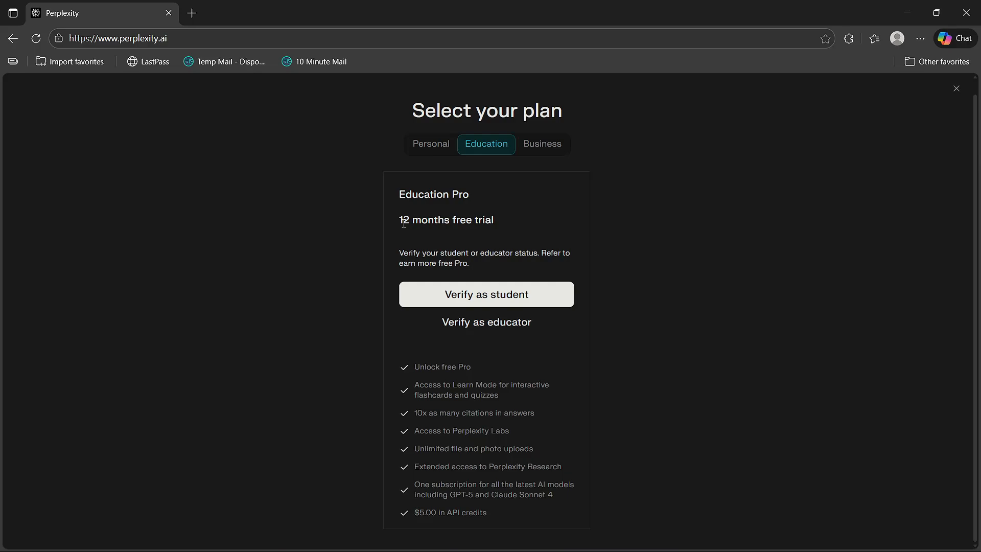
mouse_move(506, 254)
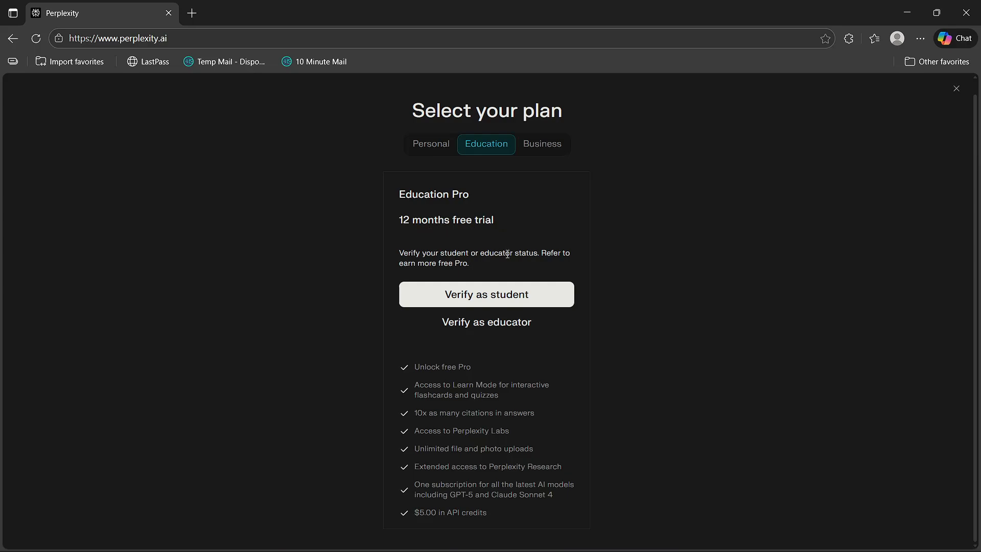
mouse_move(473, 306)
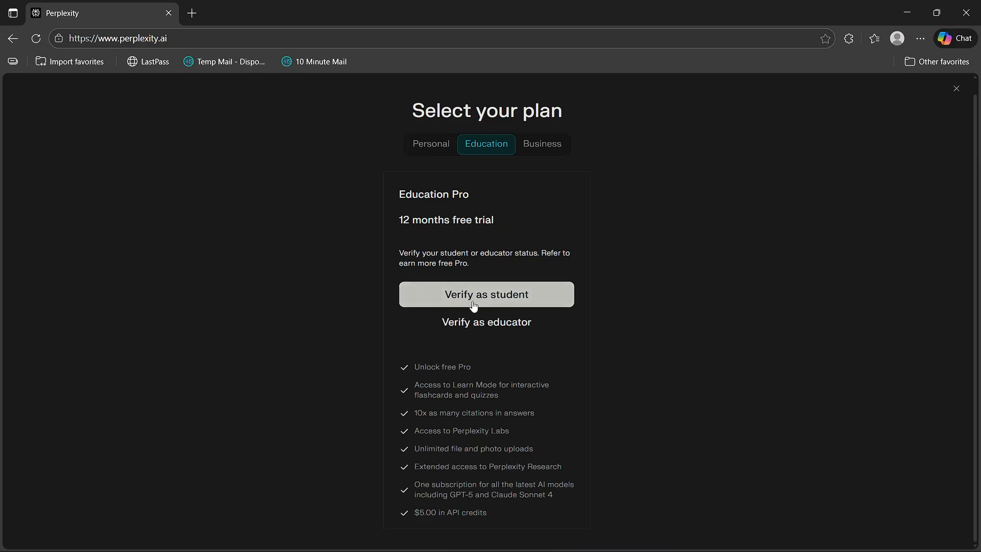
mouse_move(533, 323)
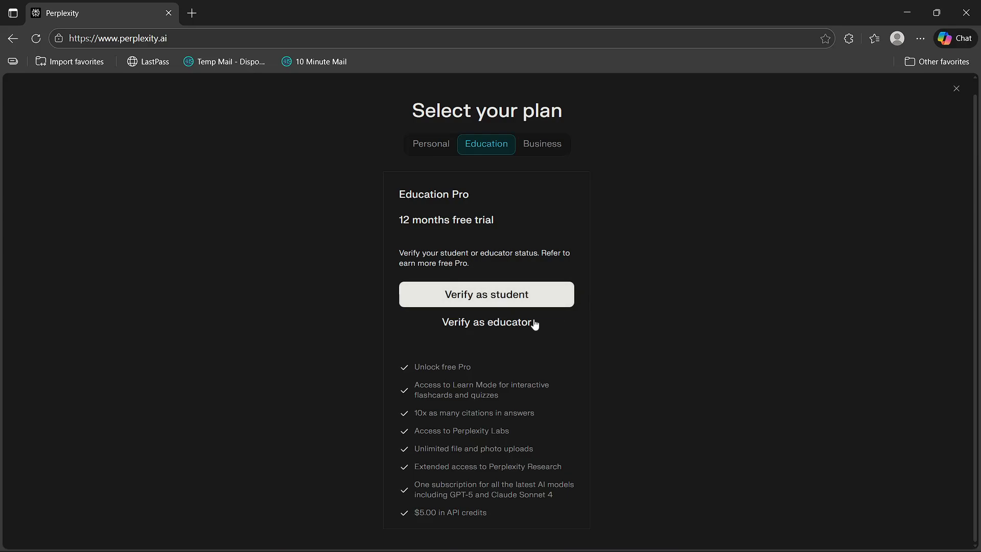
mouse_move(488, 184)
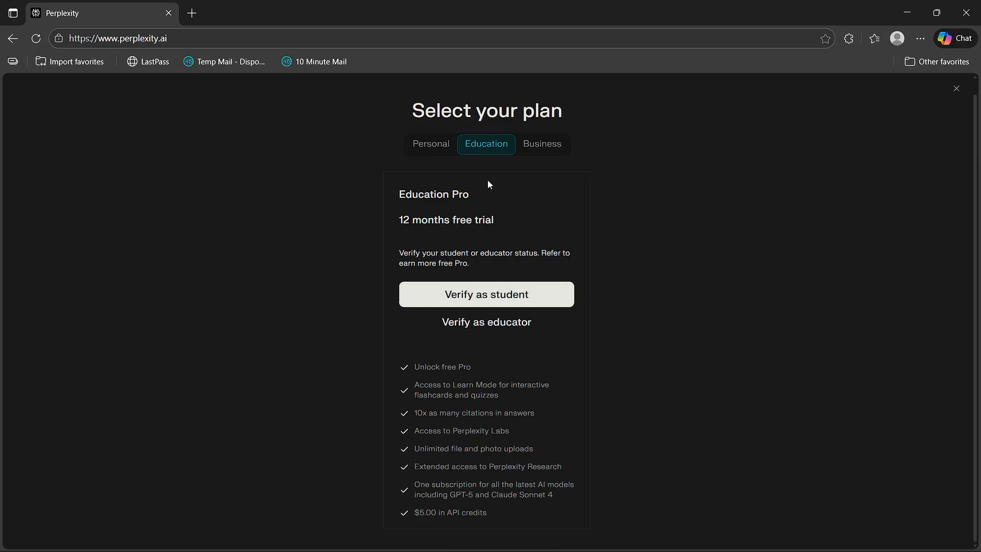
mouse_move(370, 279)
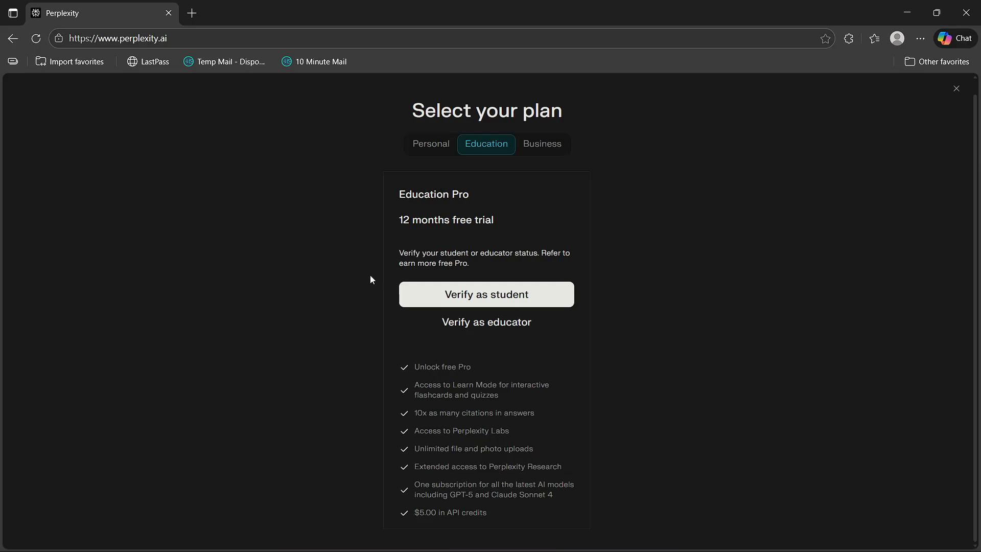
mouse_move(399, 190)
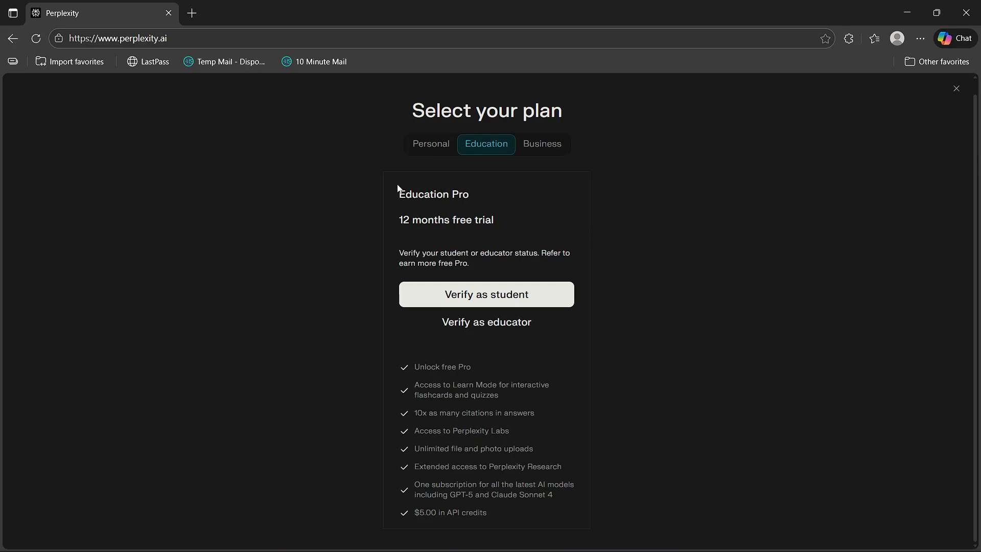
mouse_move(532, 299)
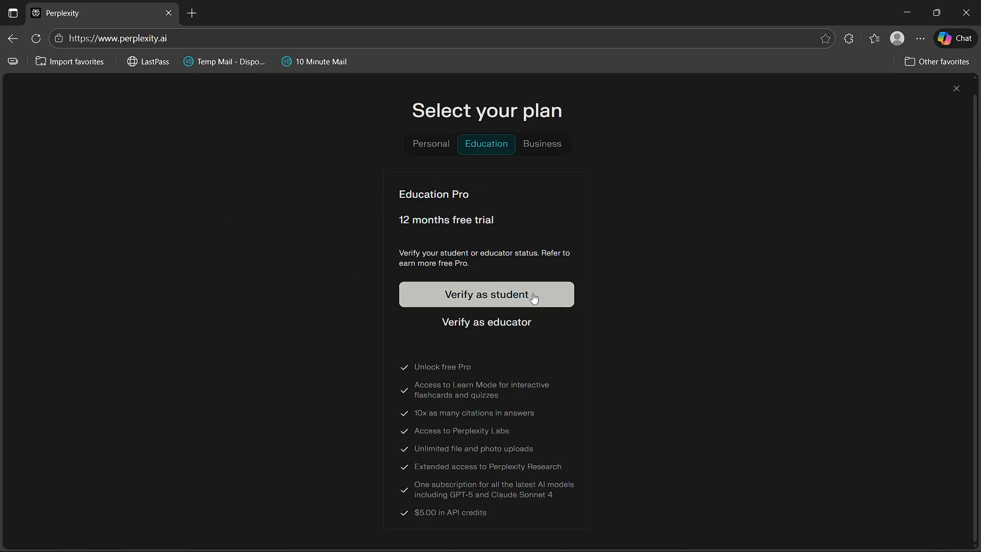
Step: Start Verify as student and scroll through the country, school, name and birth-date form
click(486, 295)
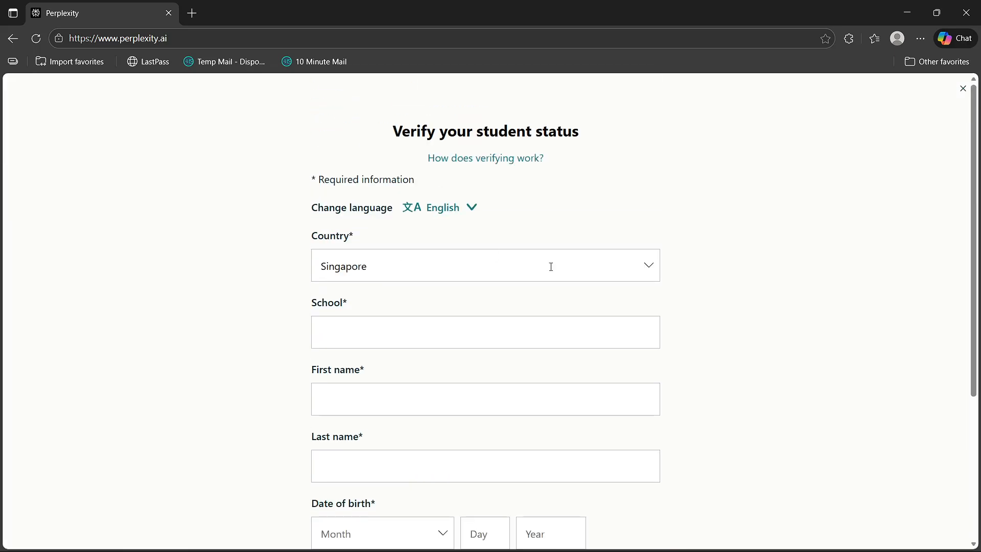
scroll(down, 3)
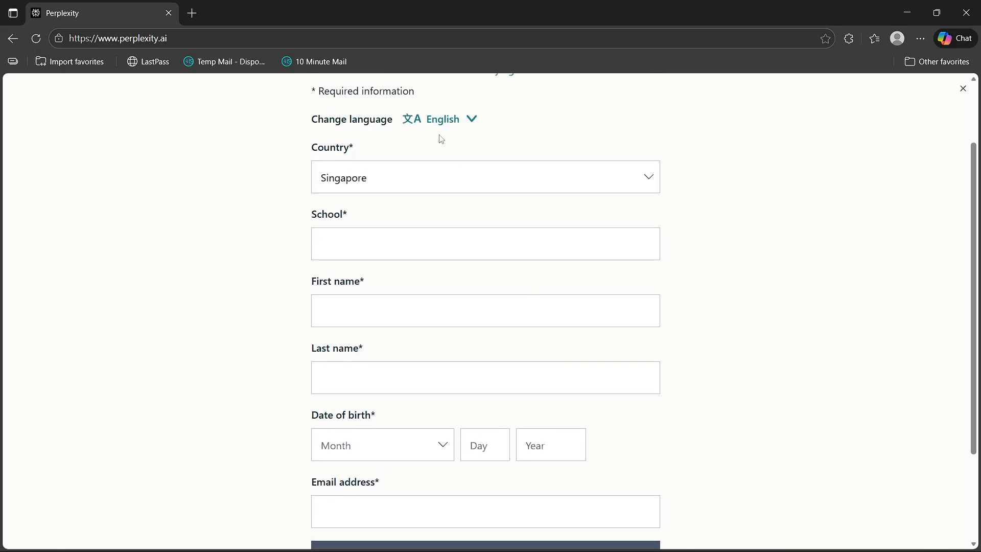
scroll(up, 3)
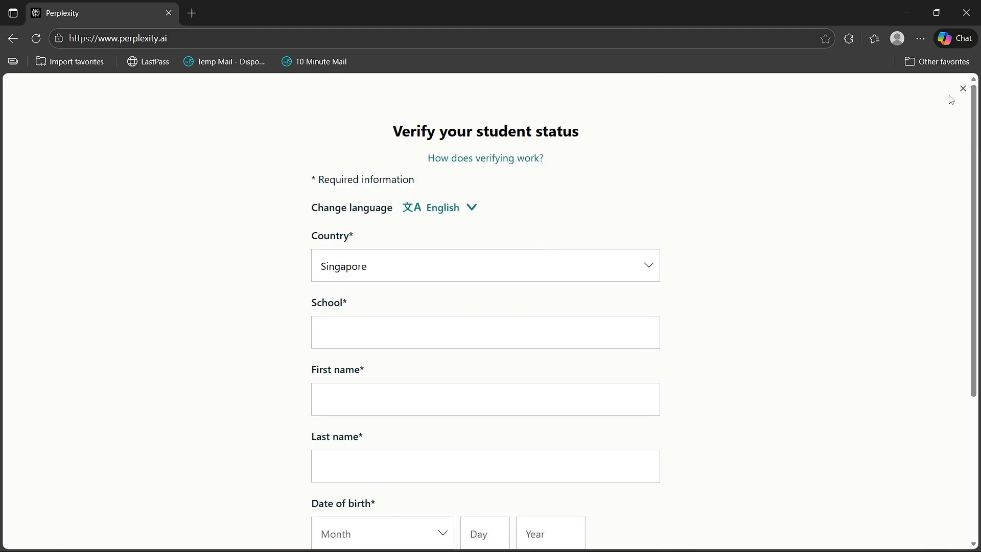
mouse_move(954, 132)
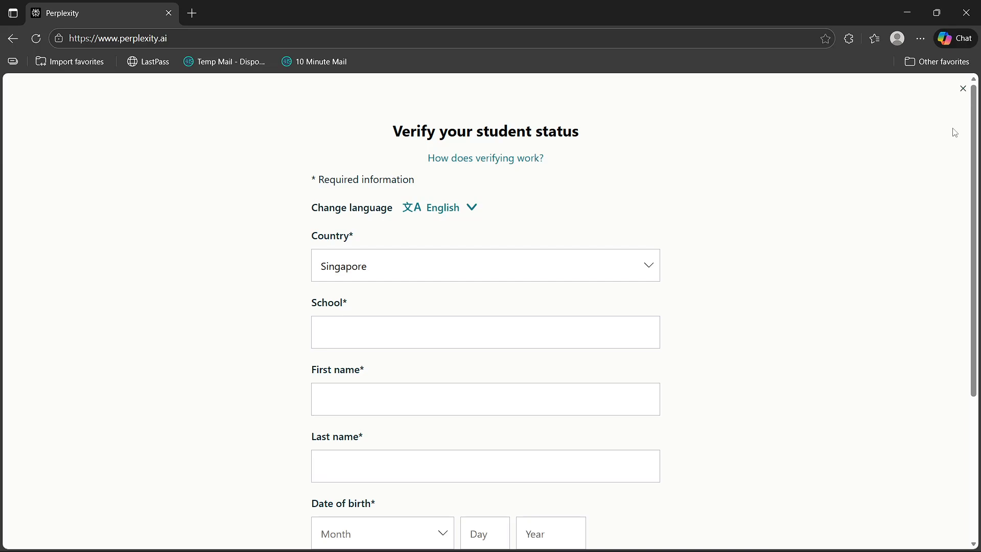
mouse_move(966, 11)
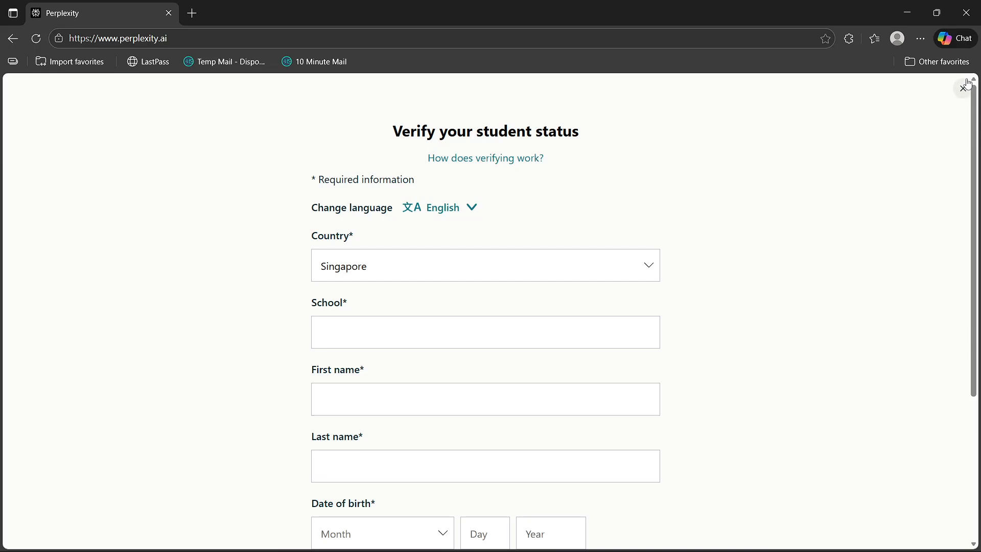
mouse_move(964, 89)
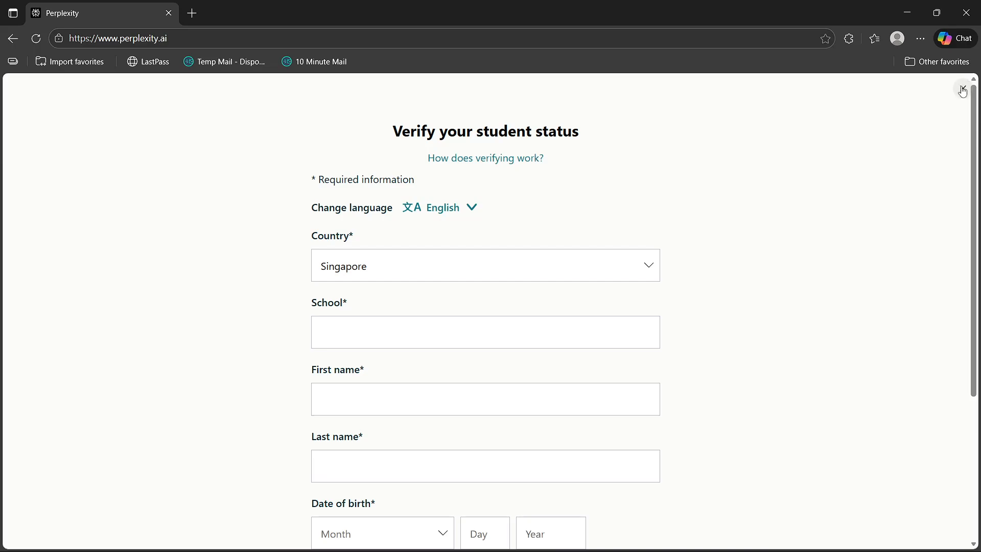